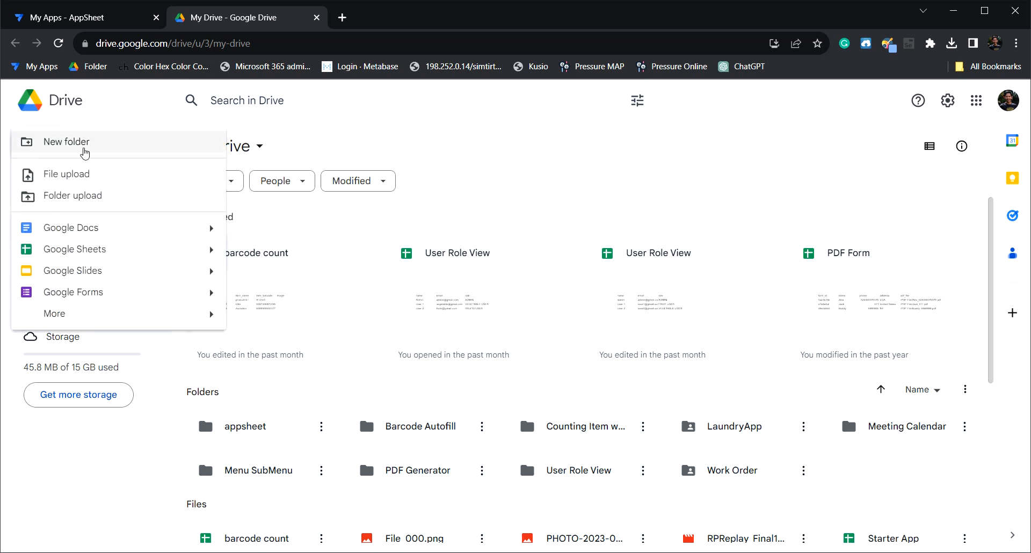
# Step: Create a new Drive folder named 'Dependent Dropdown'
pyautogui.click(66, 141)
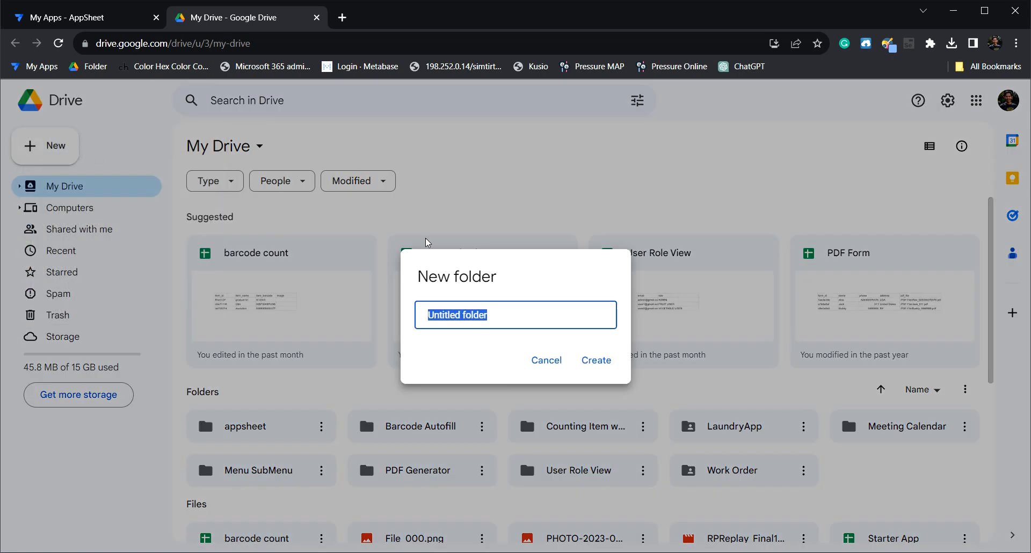
pyautogui.write('Dependent')
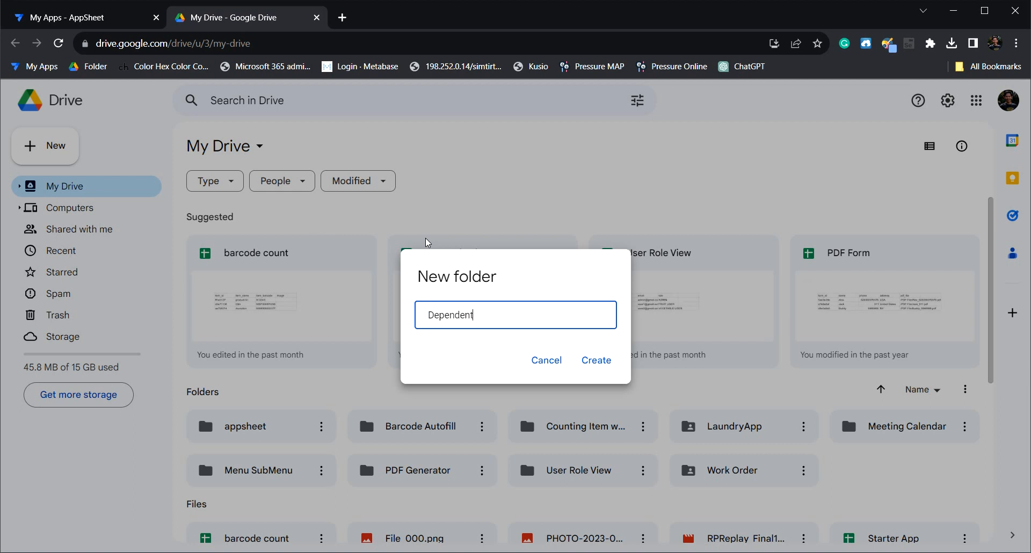
pyautogui.write('Drop')
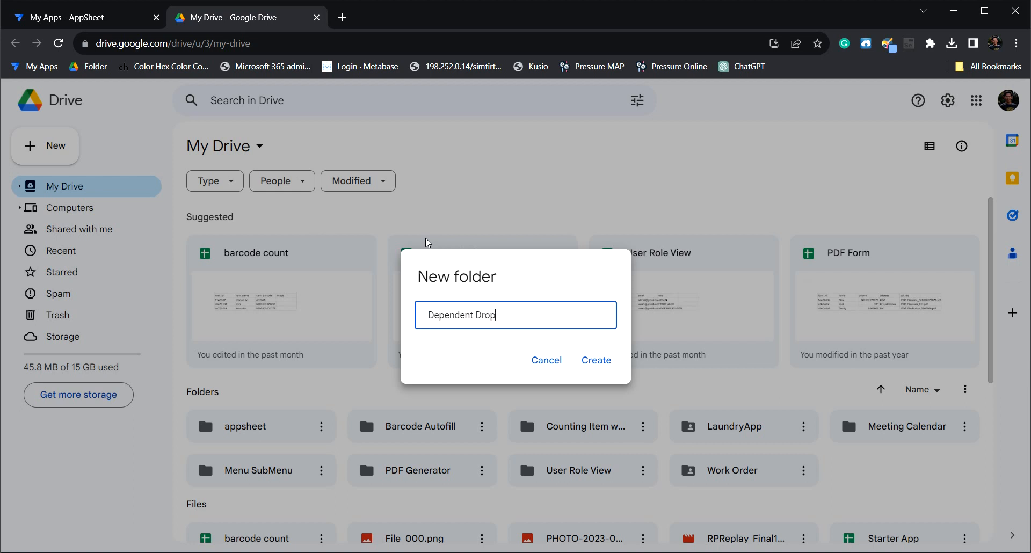
pyautogui.click(595, 361)
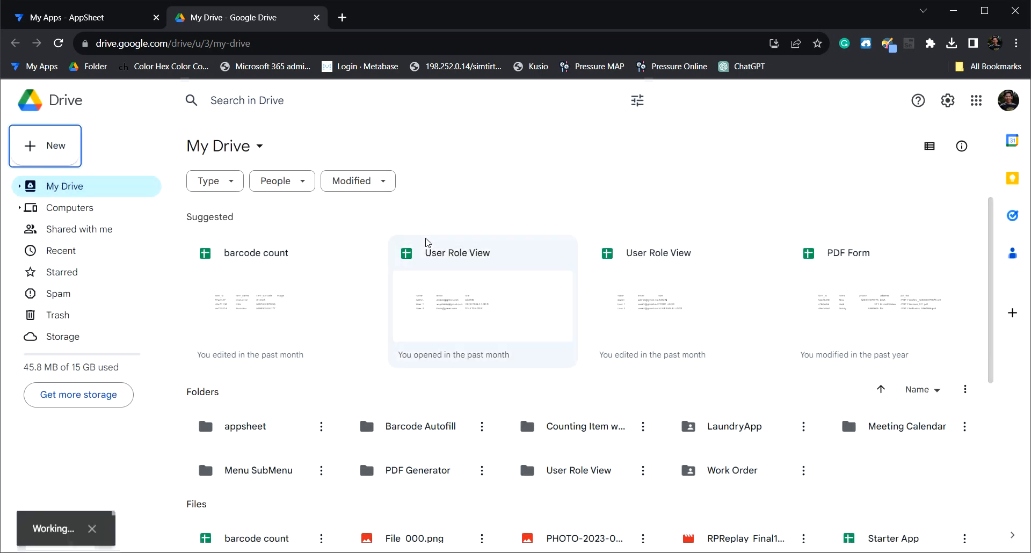
# Step: Enter the Dependent Dropdown folder and start a blank Google Sheets spreadsheet in it
pyautogui.click(744, 370)
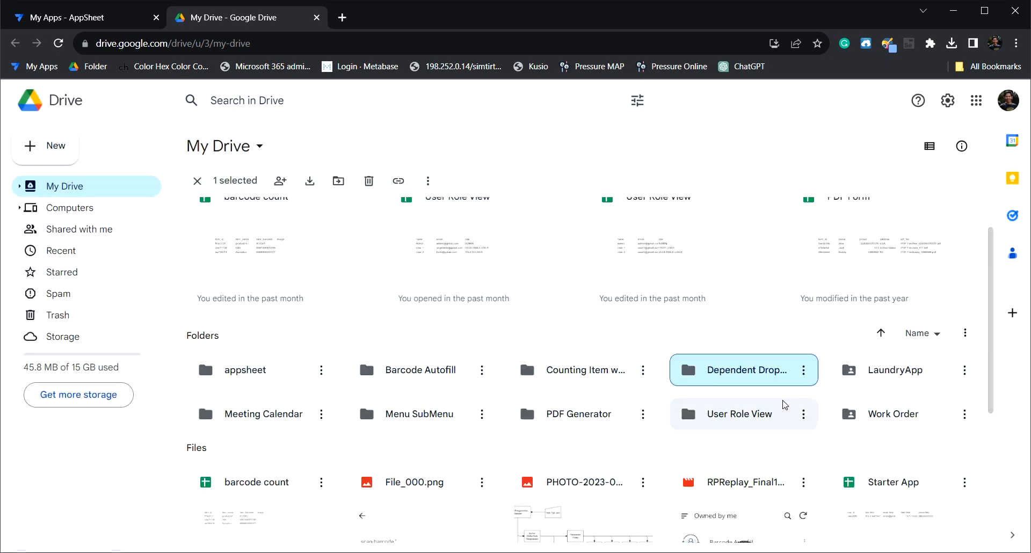
pyautogui.doubleClick(744, 369)
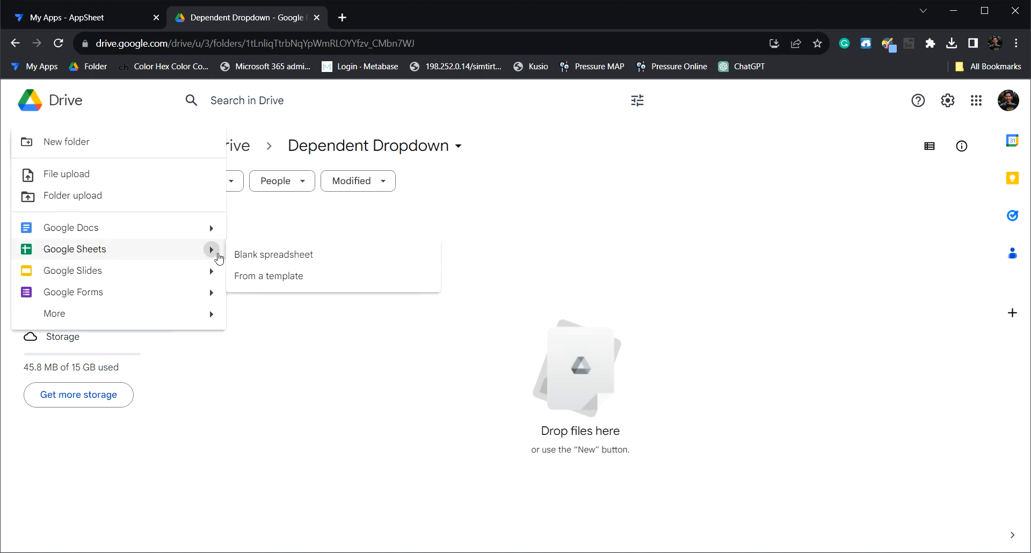
pyautogui.click(273, 256)
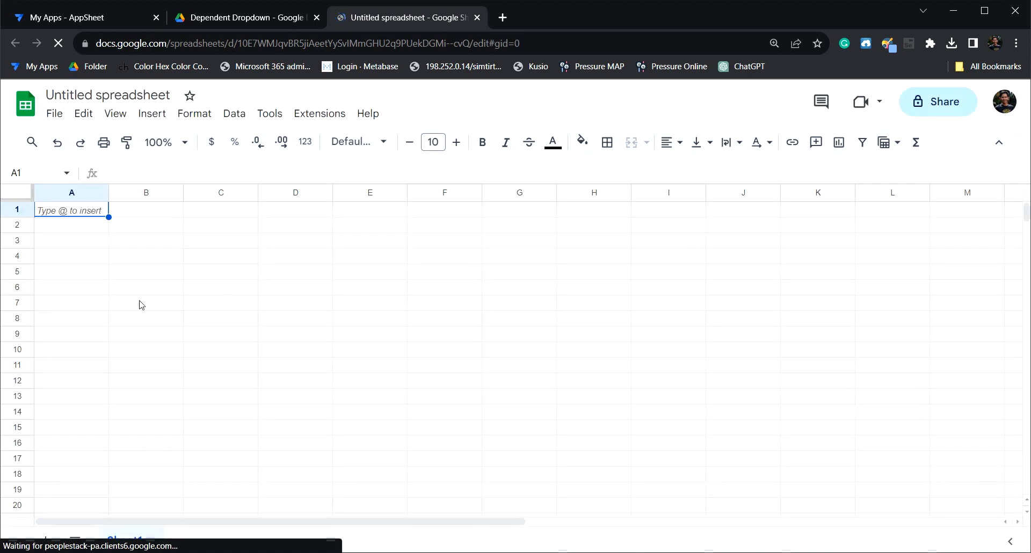
# Step: Title the new spreadsheet 'Dependent Dropdown'
pyautogui.write('Dependent')
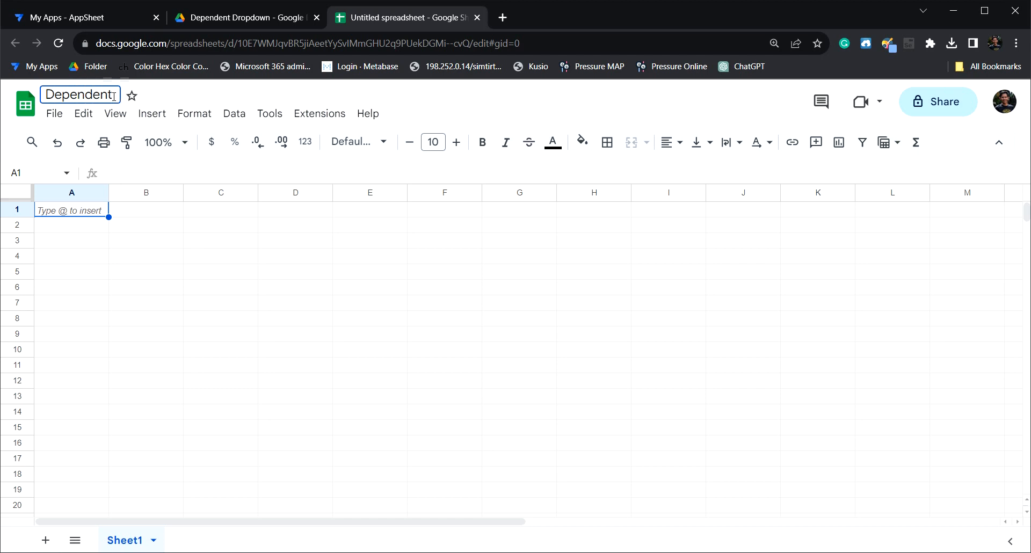
pyautogui.write('D')
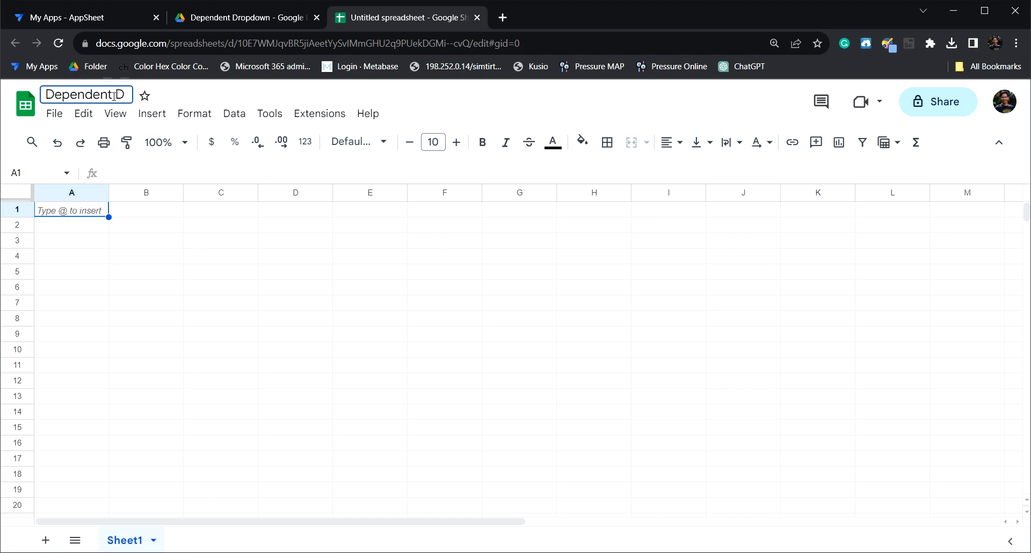
pyautogui.write('ropd')
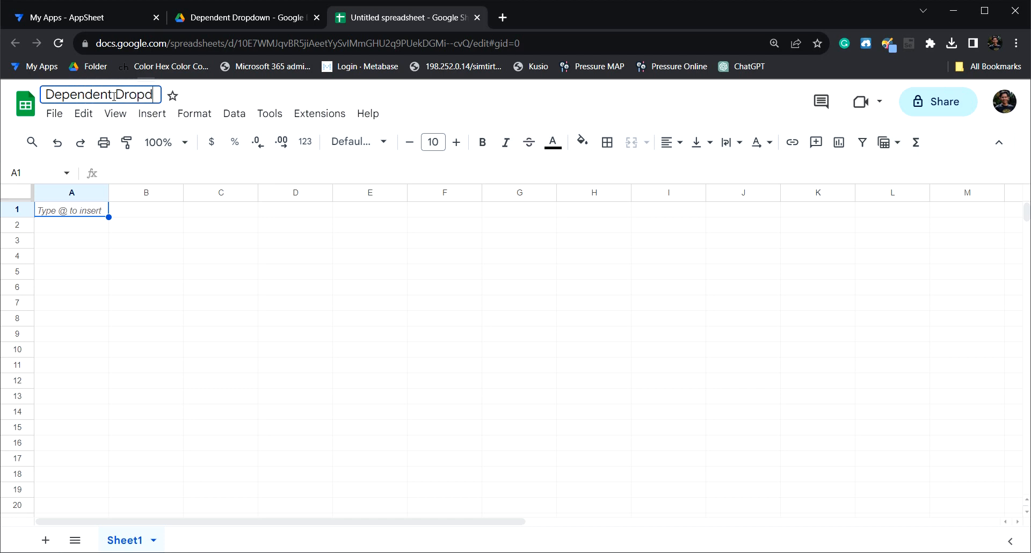
pyautogui.click(145, 333)
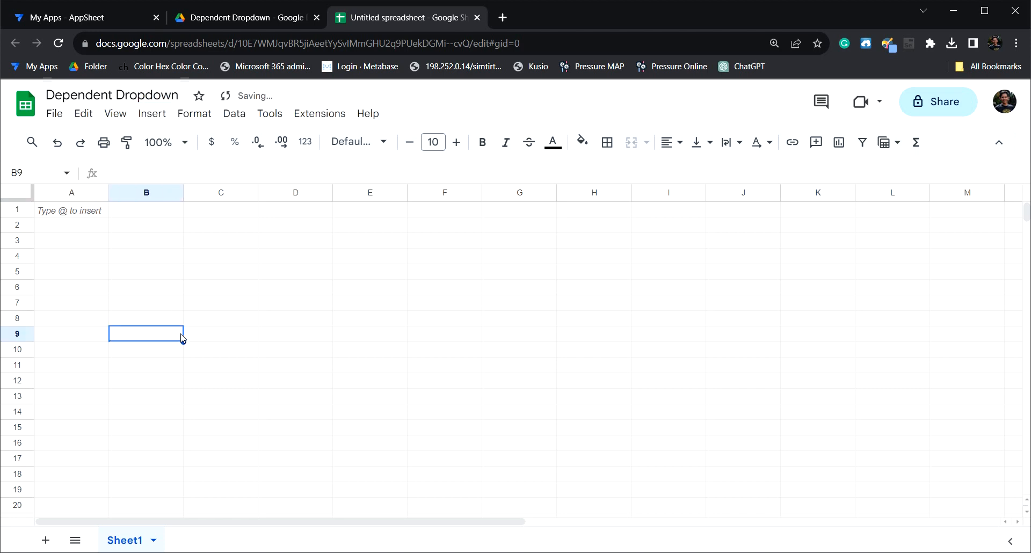
# Step: Rename the first sheet tab to 'Data'
pyautogui.doubleClick(124, 541)
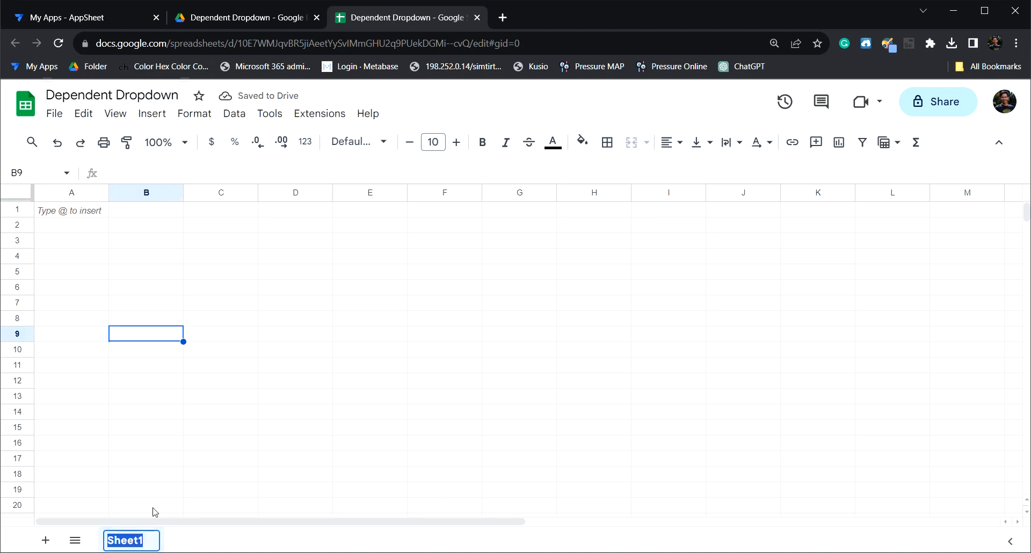
pyautogui.write('Data')
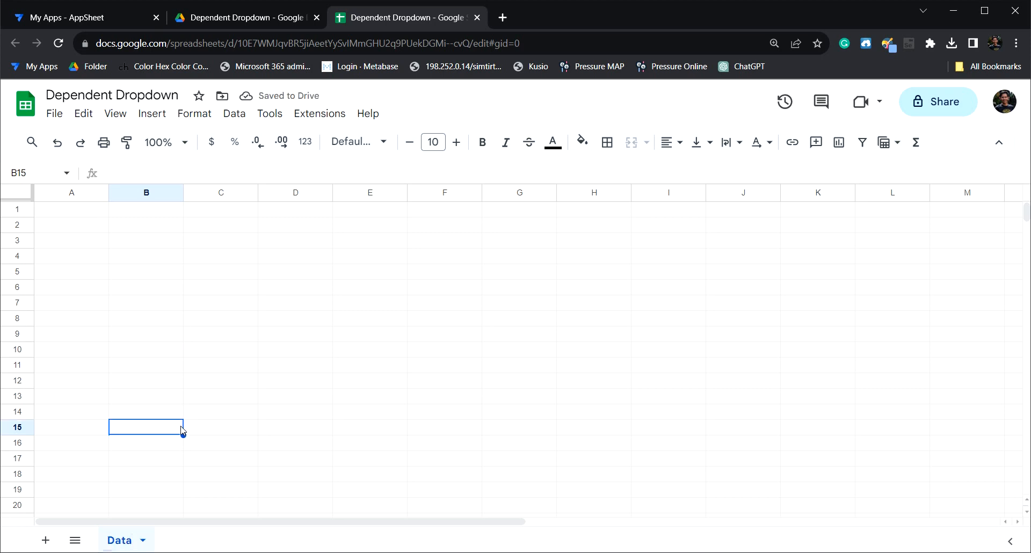
pyautogui.moveTo(386, 372)
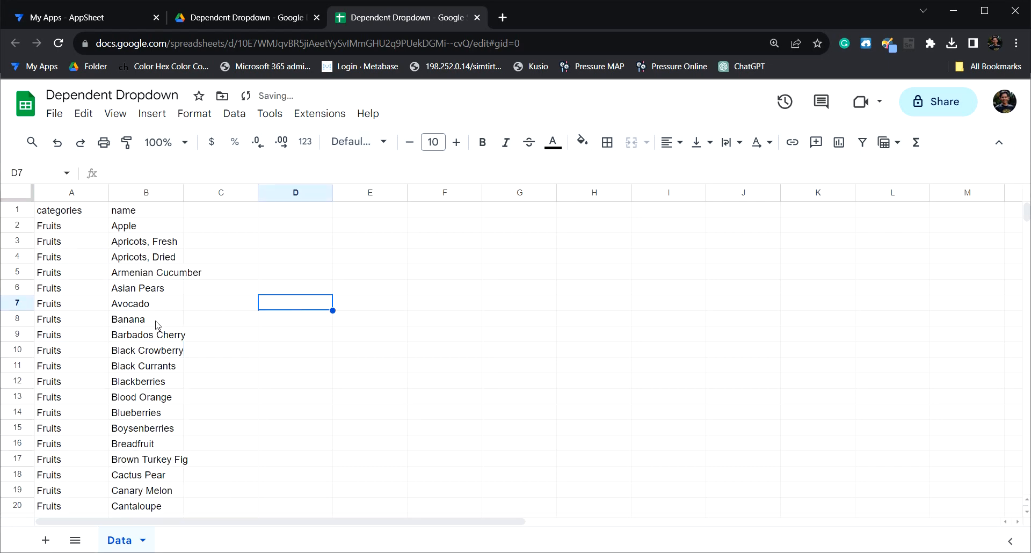
# Step: Review the pasted categories/name list of Fruits entries such as Apple, Avocado and Banana
pyautogui.scroll(-3)
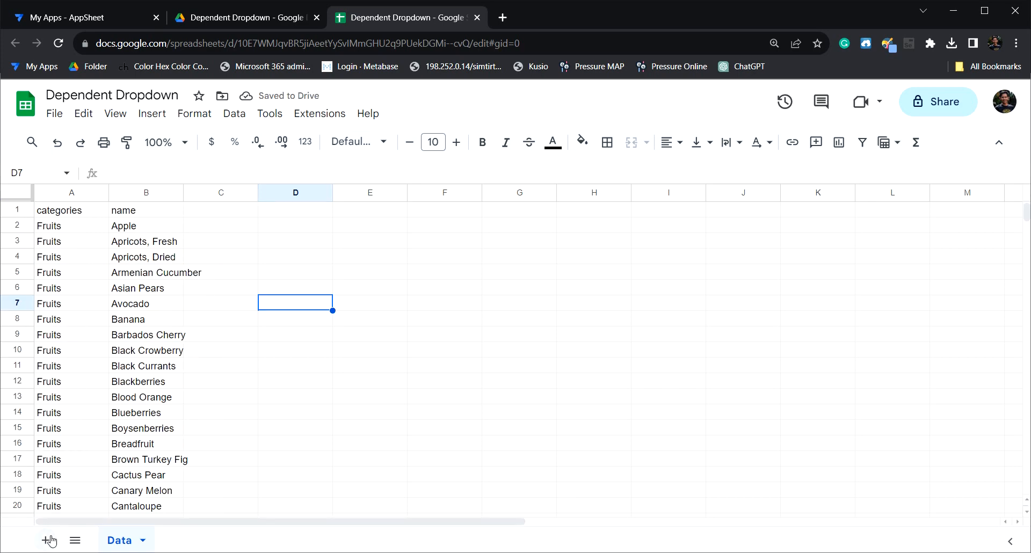
# Step: Add a second sheet named 'Form' with 'id' as its first header
pyautogui.click(45, 540)
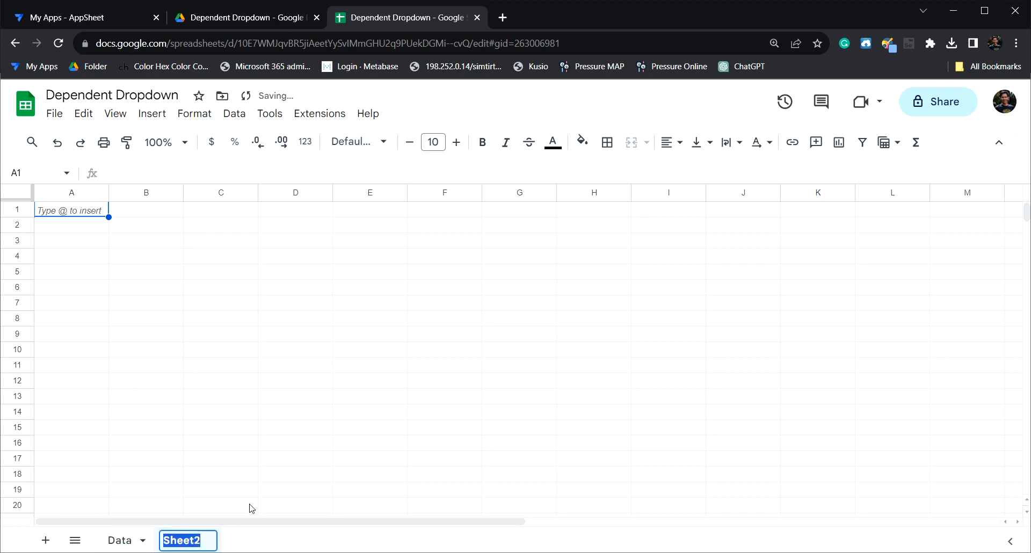
pyautogui.write('Form')
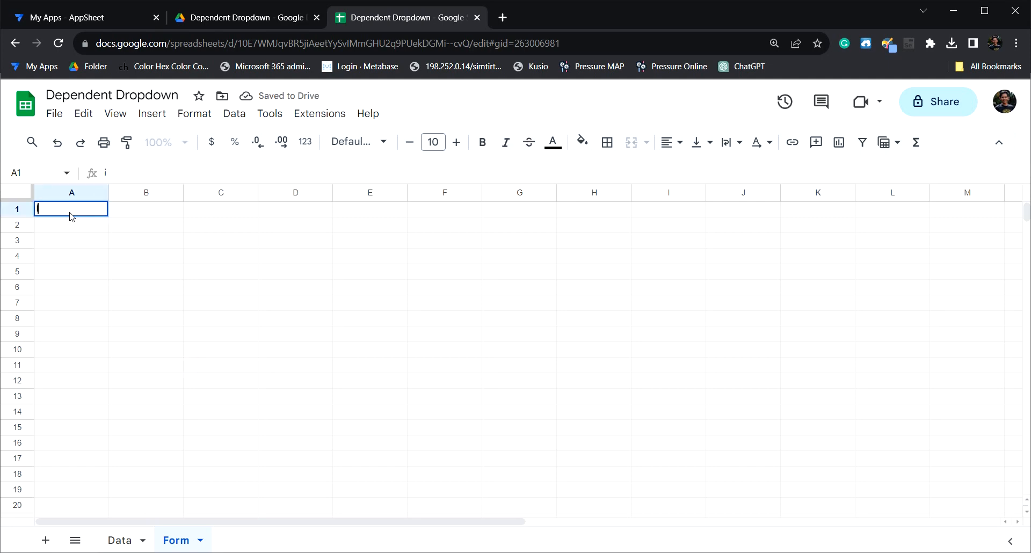
pyautogui.write('id')
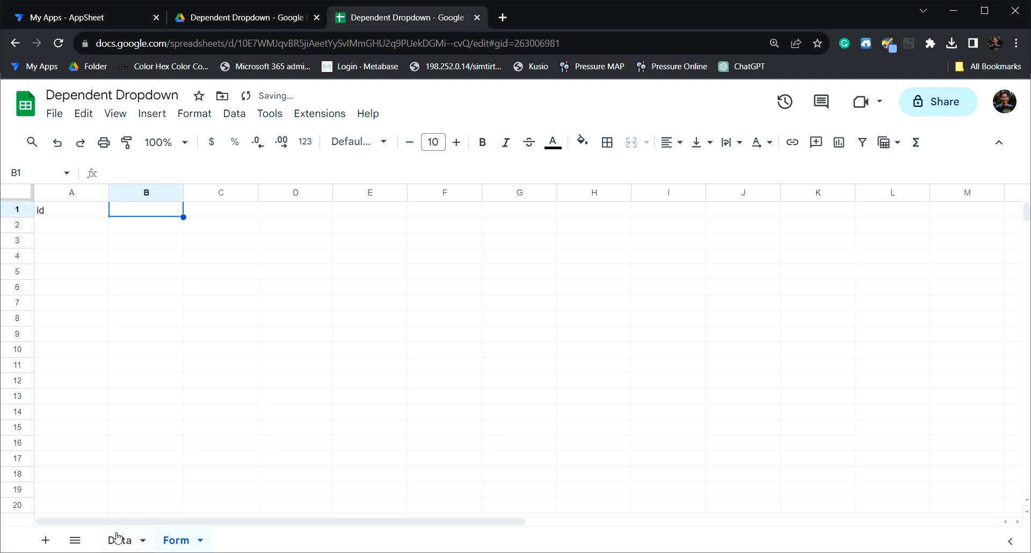
# Step: Copy the categories and name headers from Data into the Form sheet's first row
pyautogui.click(120, 540)
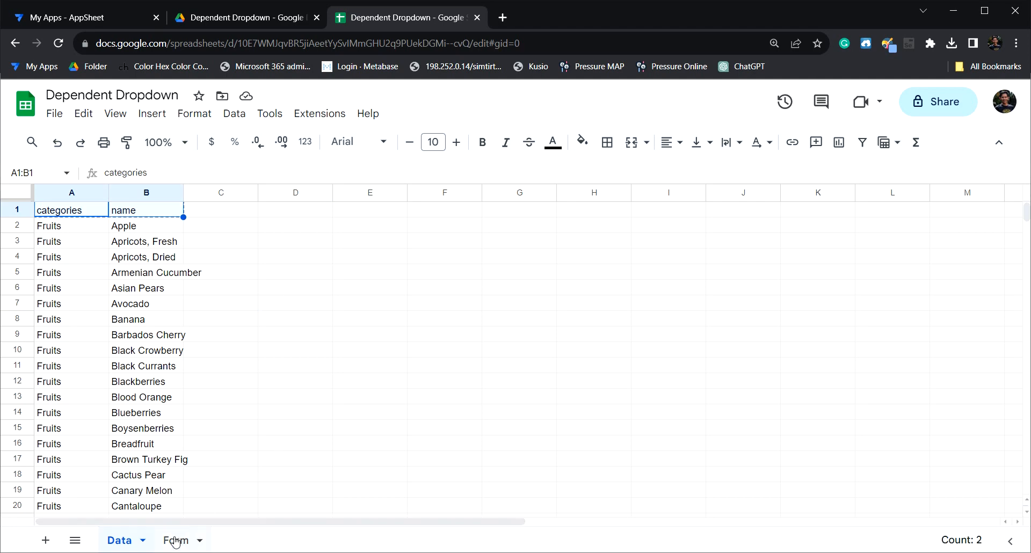
pyautogui.click(175, 540)
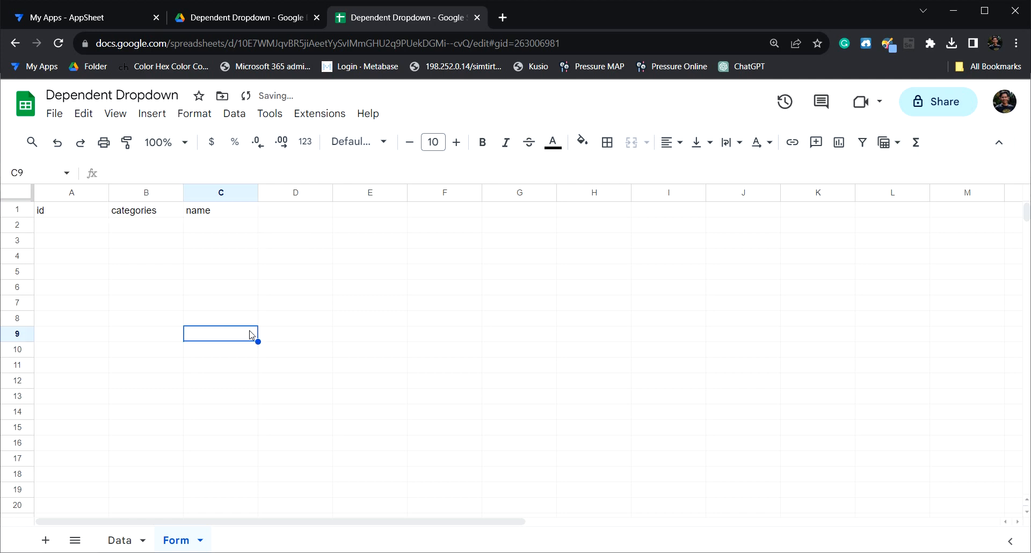
# Step: Create an AppSheet app from the spreadsheet via Extensions > AppSheet > Create an app
pyautogui.click(319, 113)
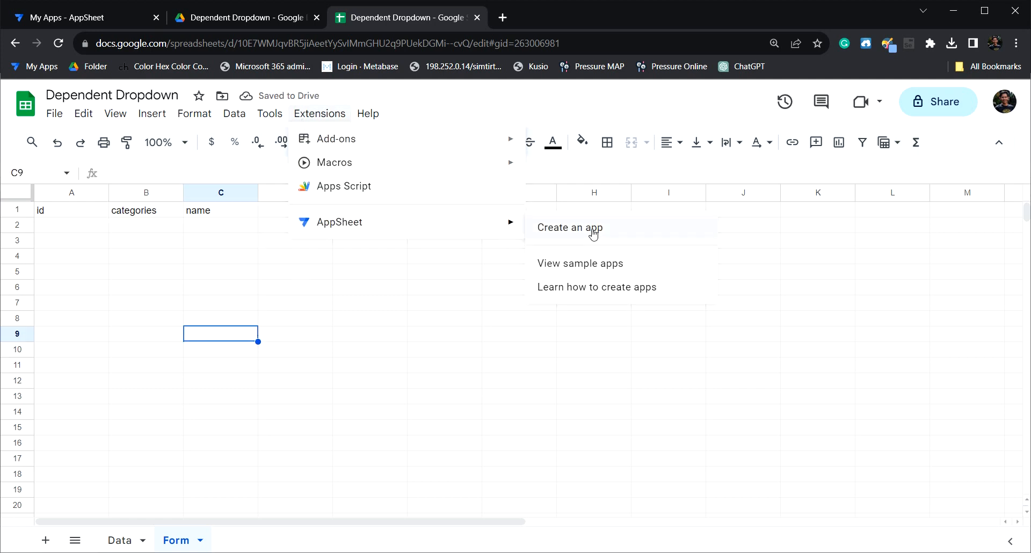
pyautogui.click(570, 228)
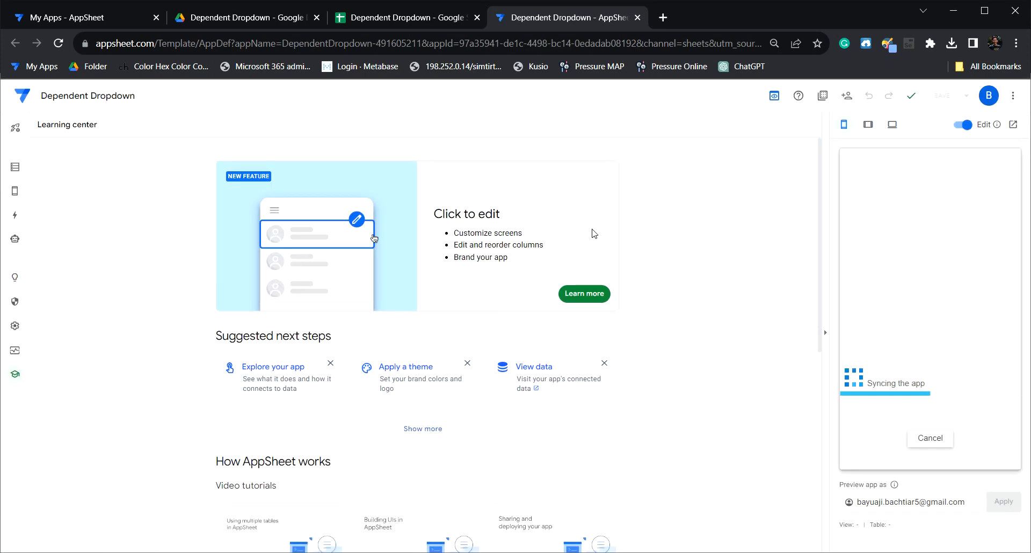
pyautogui.moveTo(61, 209)
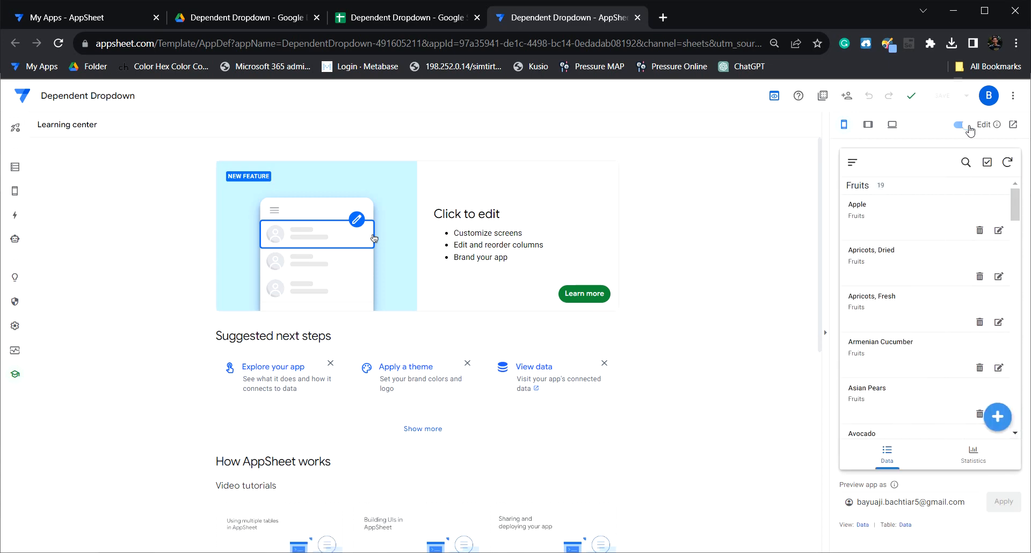
# Step: Add the Form worksheet as a second table with id, categories and name columns
pyautogui.click(962, 125)
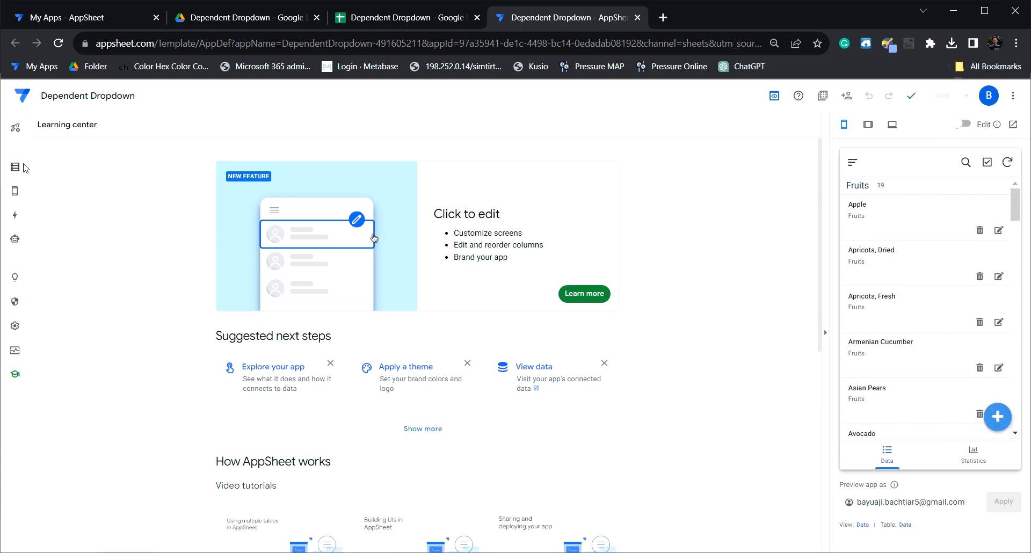
pyautogui.click(14, 167)
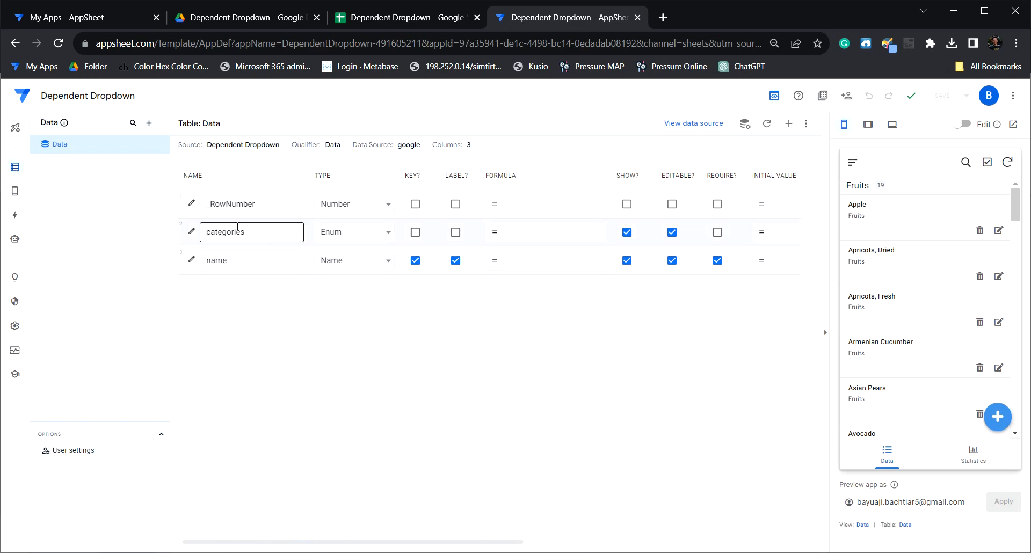
pyautogui.click(789, 124)
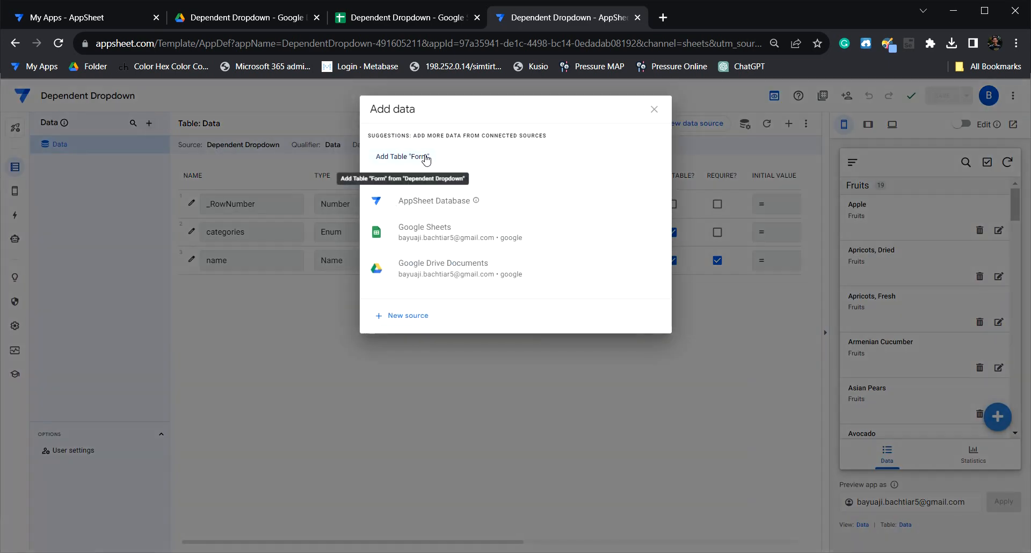
pyautogui.click(403, 156)
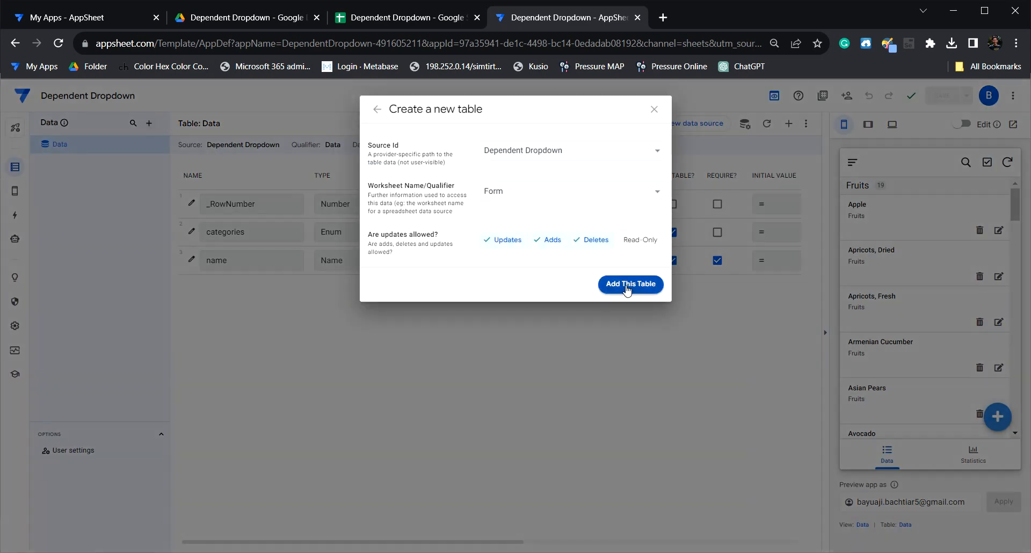
pyautogui.click(629, 285)
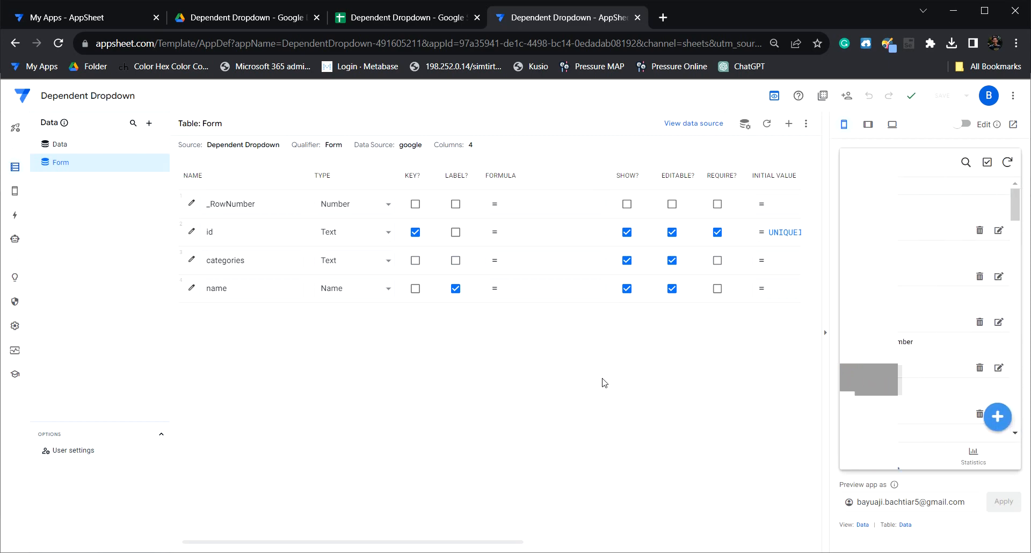
# Step: Set the Data view's type to table
pyautogui.click(14, 191)
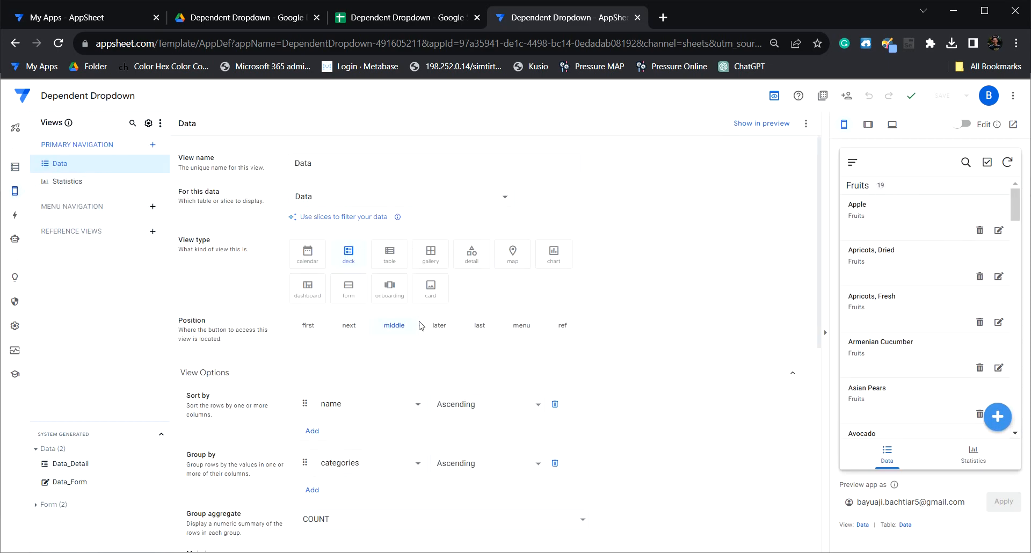
pyautogui.click(389, 253)
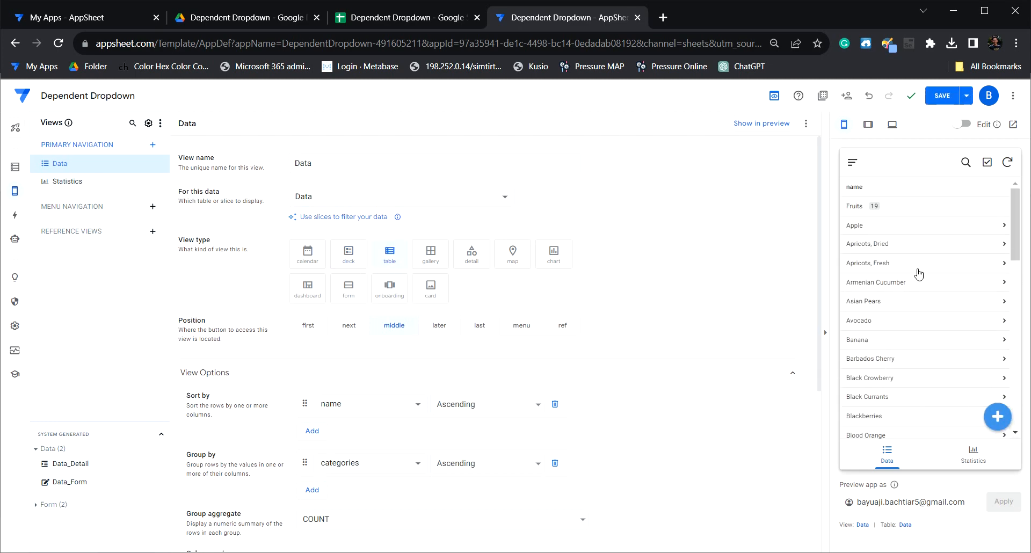
pyautogui.moveTo(902, 326)
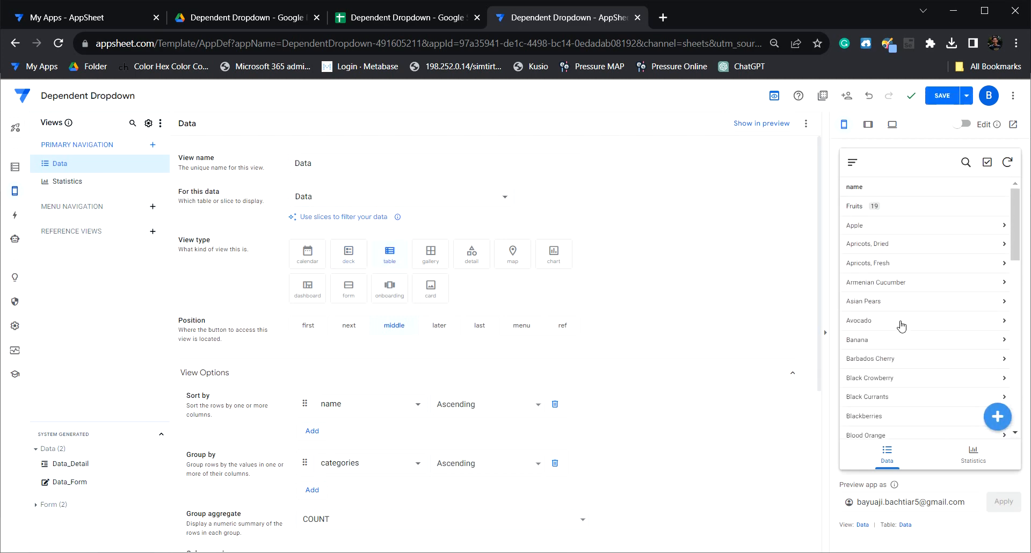
# Step: Rename the Statistics view to 'Form' and point it at the Form table
pyautogui.click(974, 454)
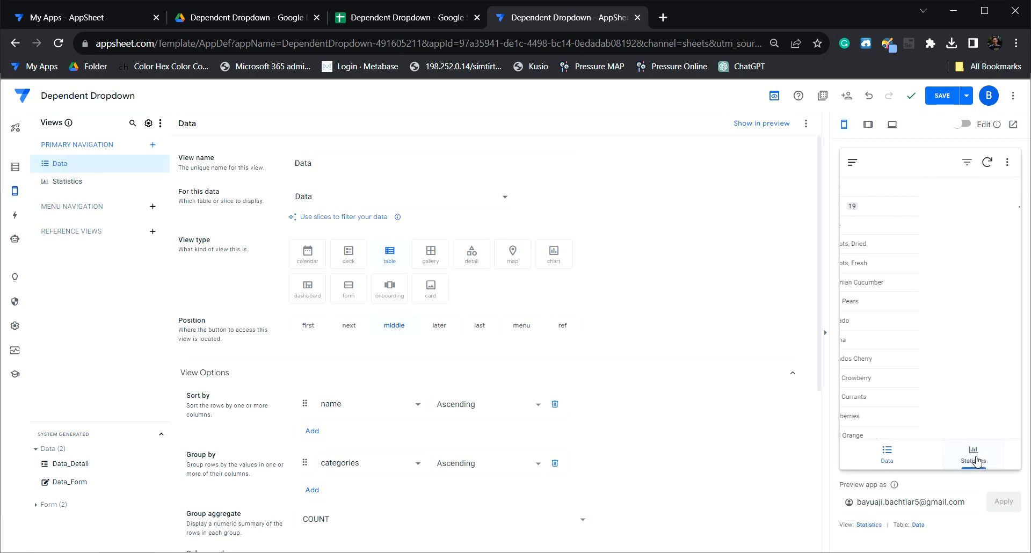
pyautogui.click(974, 454)
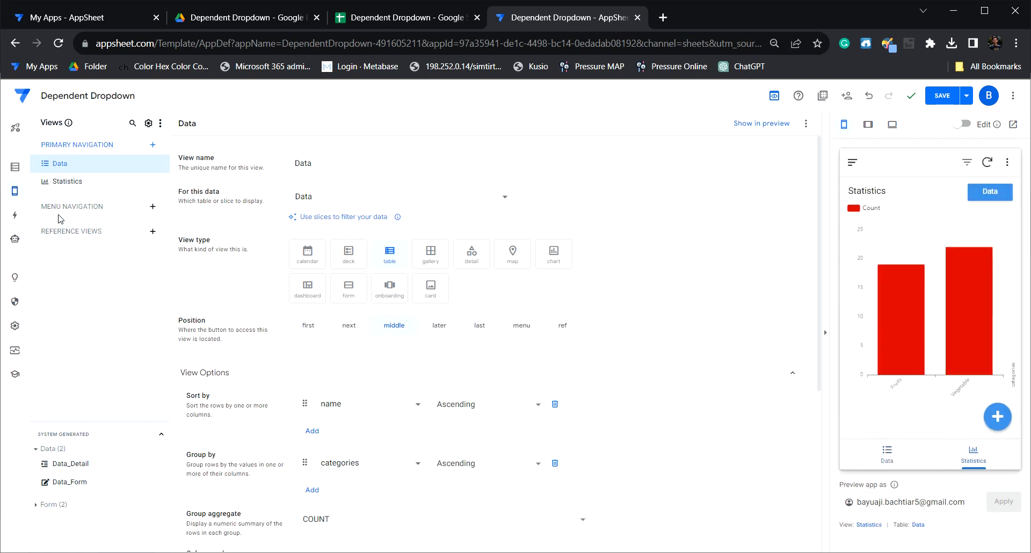
pyautogui.click(64, 181)
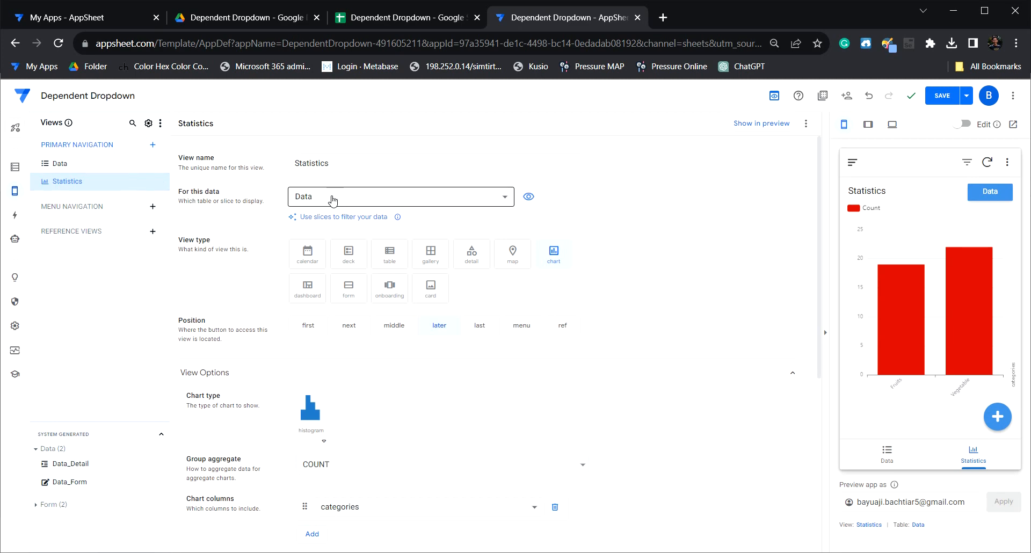
pyautogui.click(400, 197)
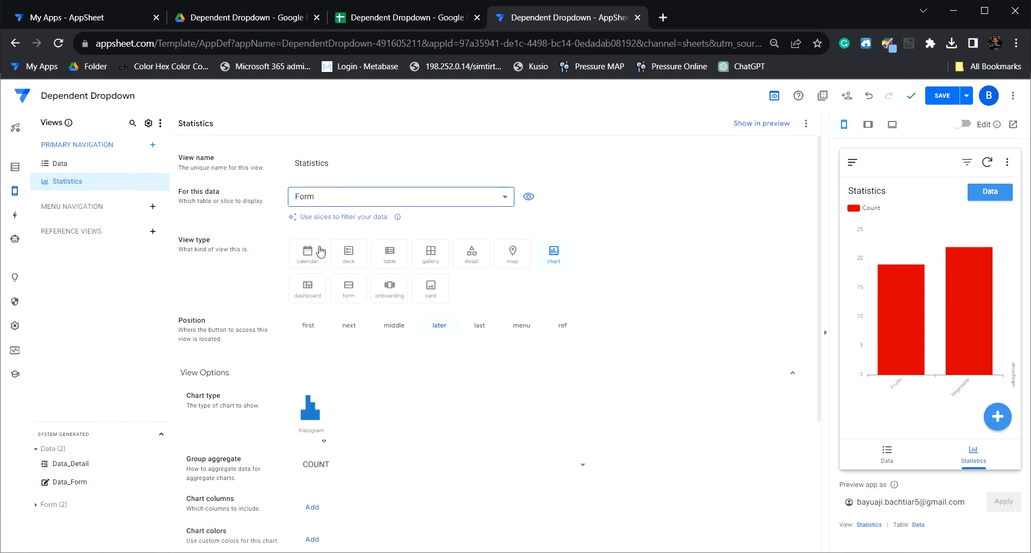
pyautogui.click(433, 162)
pyautogui.write('Form')
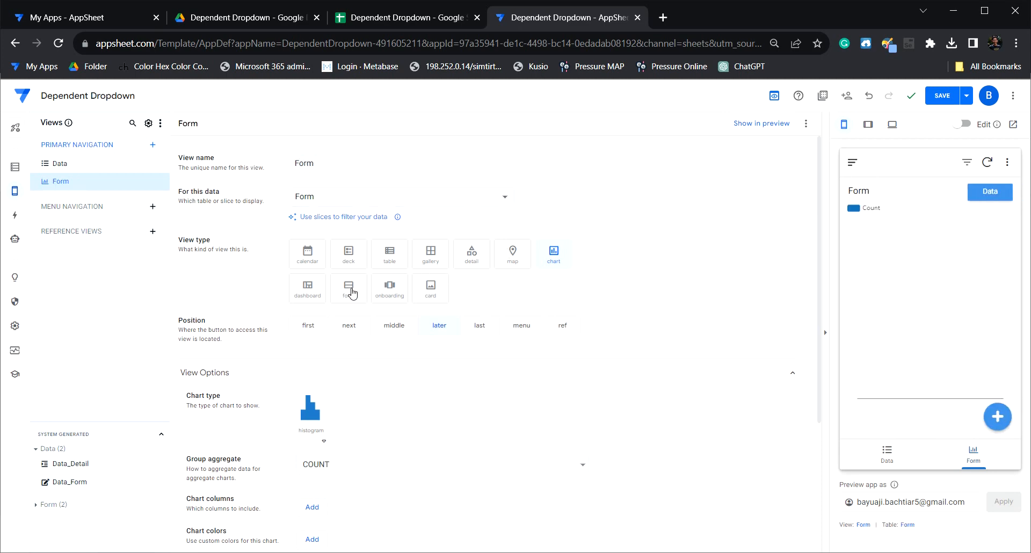
# Step: Make the Form view a form type showing id, categories and name inputs, then reach the Form table's columns
pyautogui.click(349, 288)
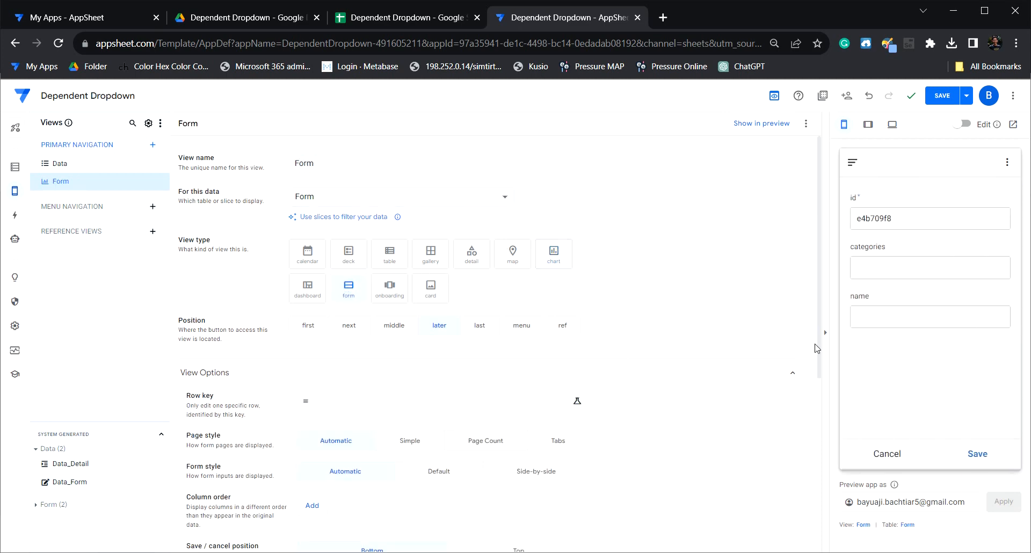
pyautogui.click(930, 268)
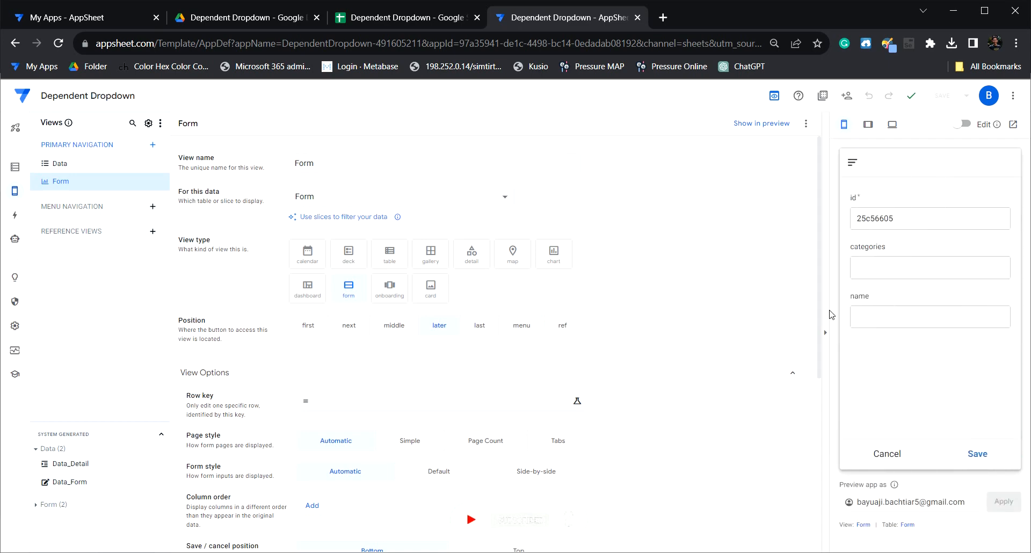
pyautogui.click(929, 316)
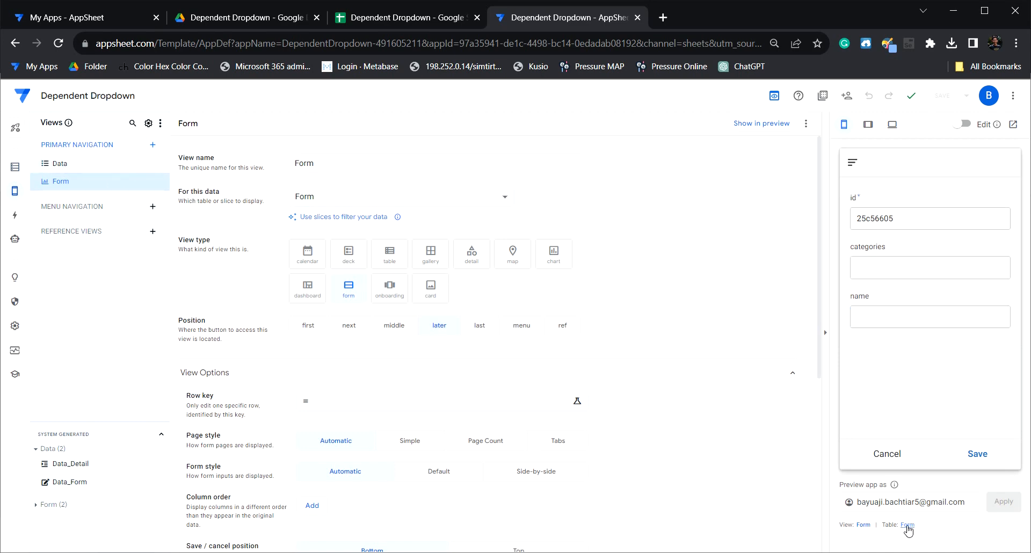
pyautogui.click(908, 525)
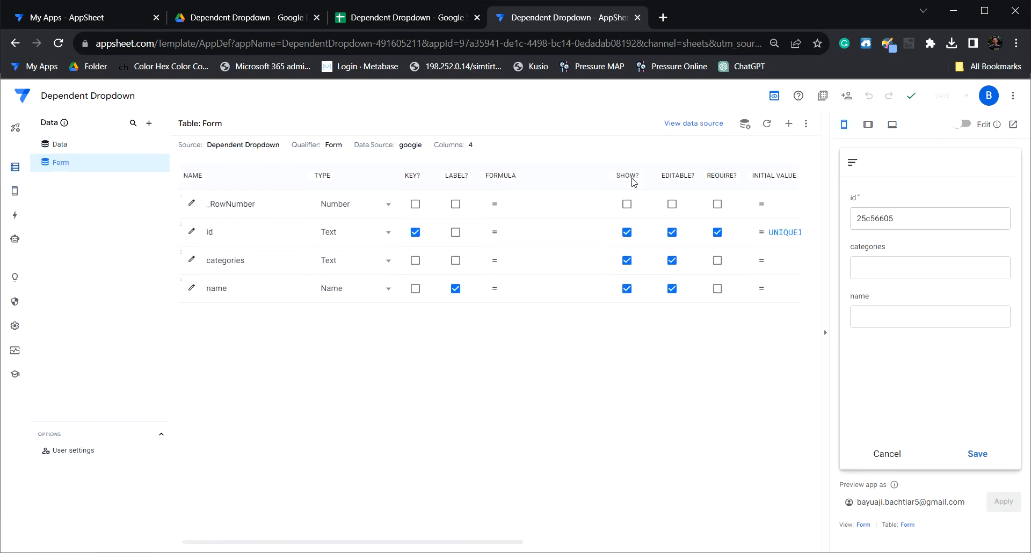
# Step: Hide the id column so the form asks only for categories and name
pyautogui.click(626, 232)
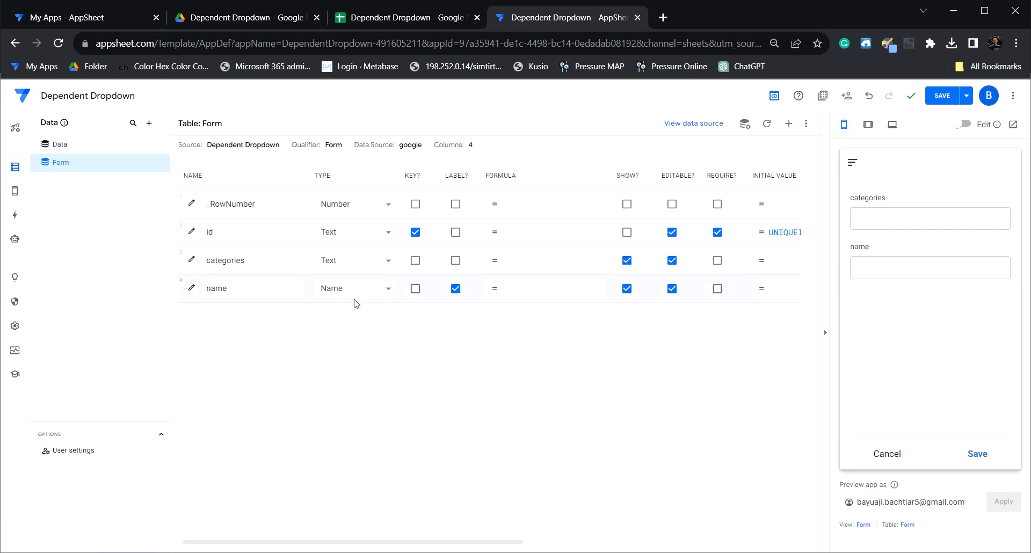
pyautogui.click(354, 288)
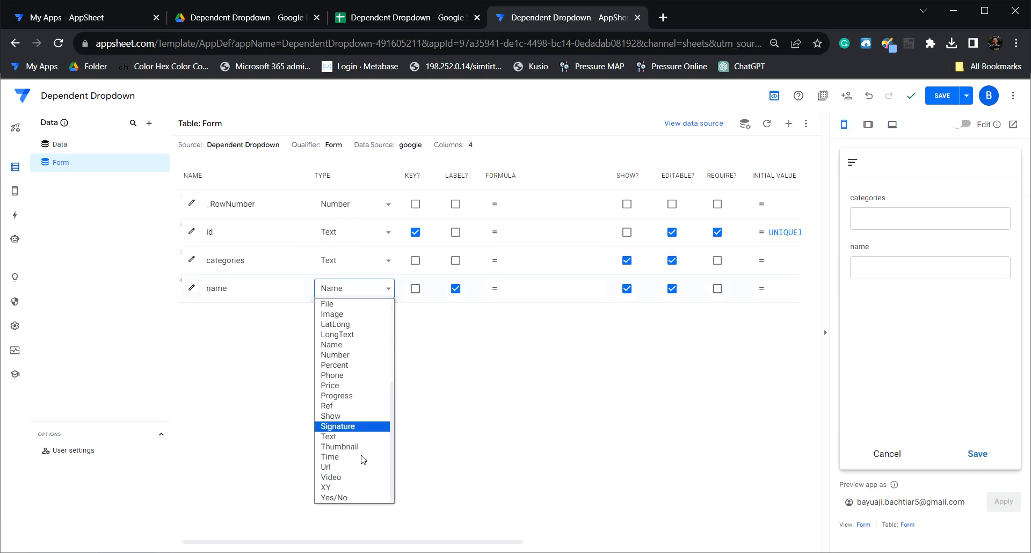